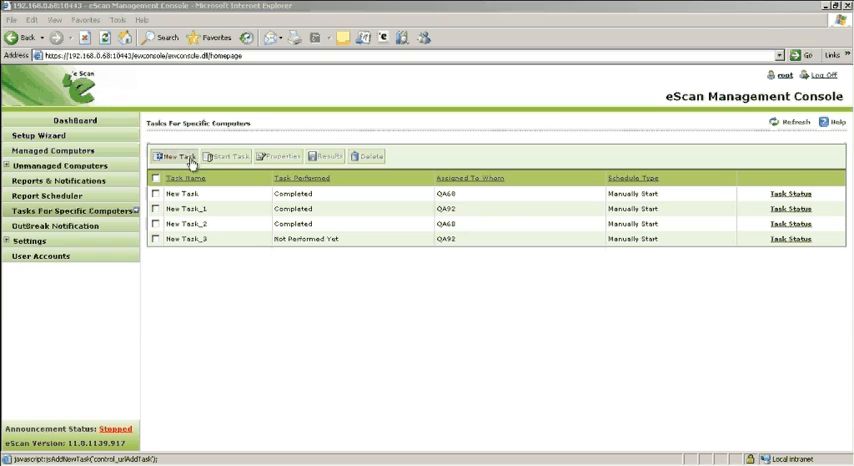
Start a new task and name it DTW.
click(176, 156)
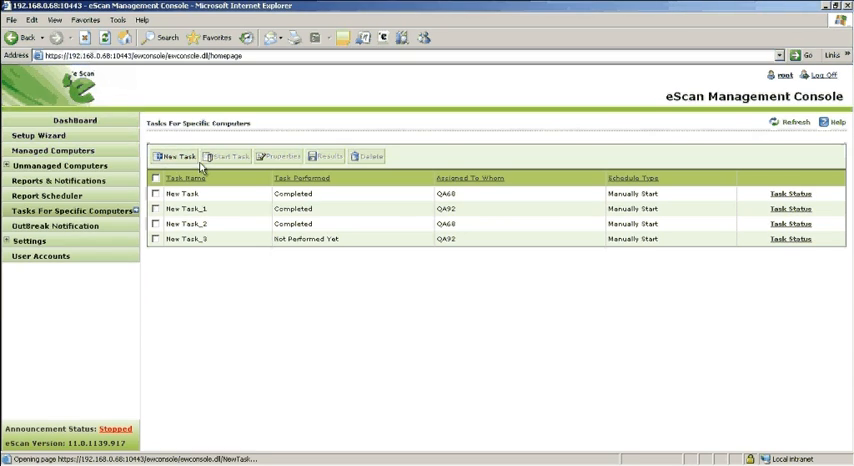
click(176, 156)
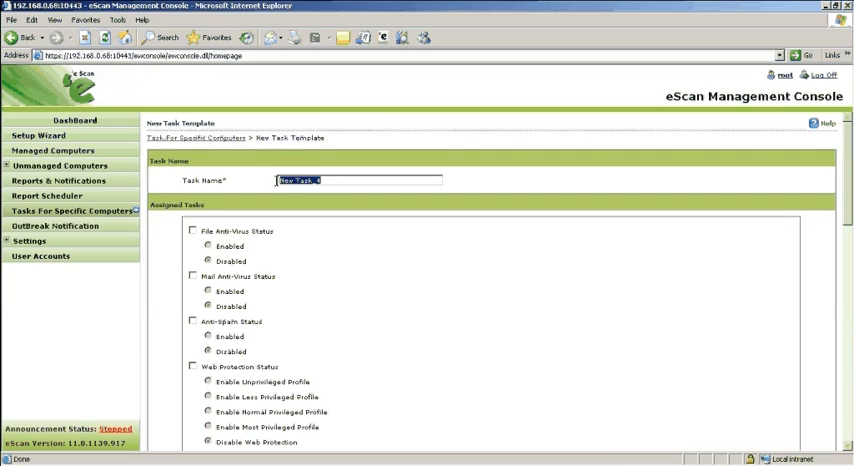
text(DTW)
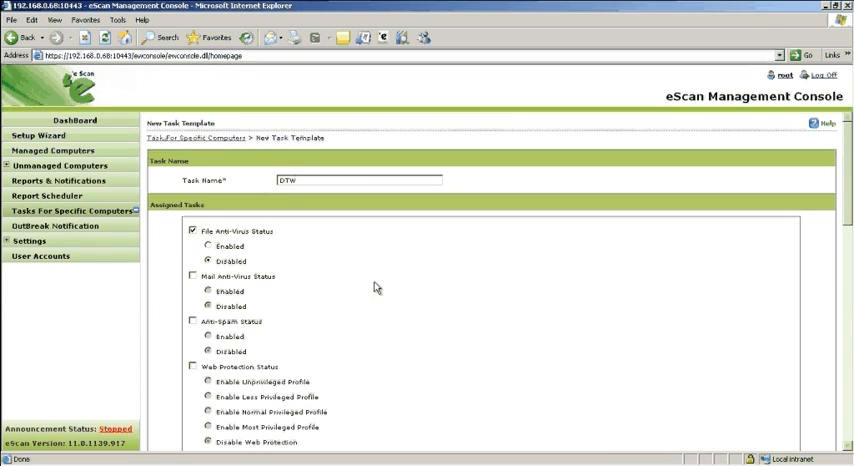
Tick File Anti-Virus Status, Endpoint Security Status, Memory Scan and Force Client to Download Update.
scroll(down, 3)
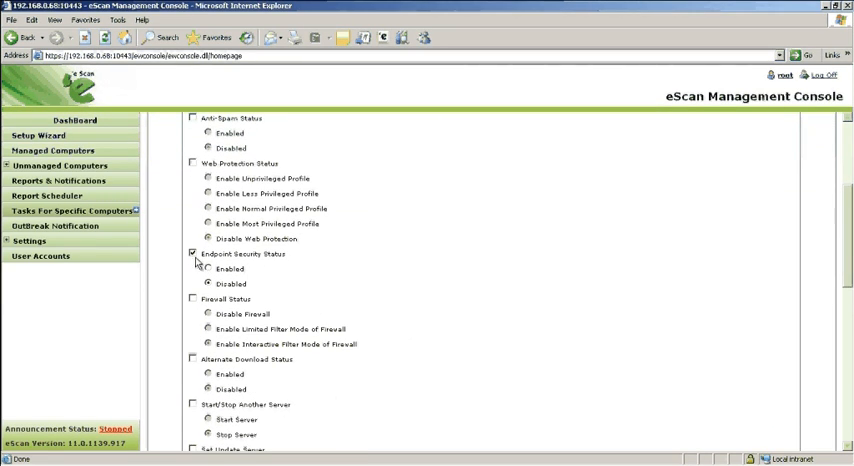
scroll(down, 3)
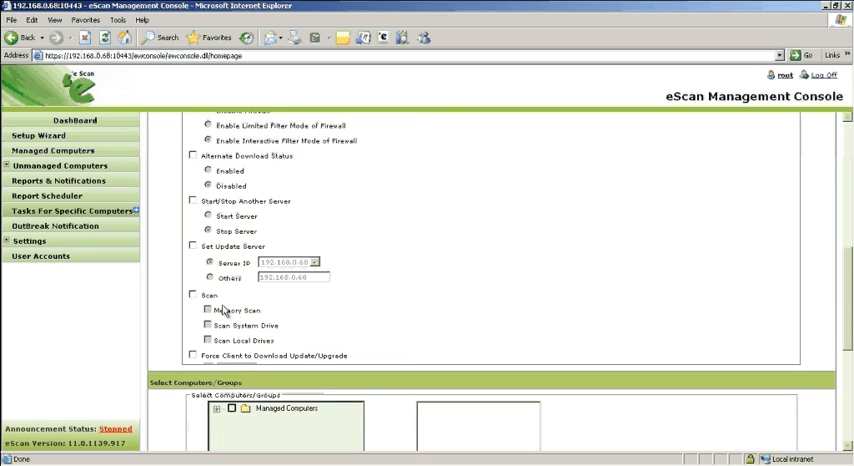
click(192, 296)
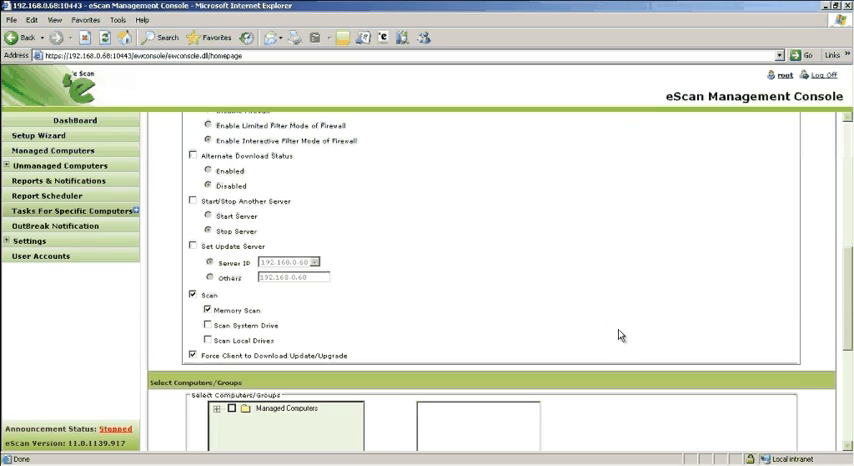
scroll(down, 3)
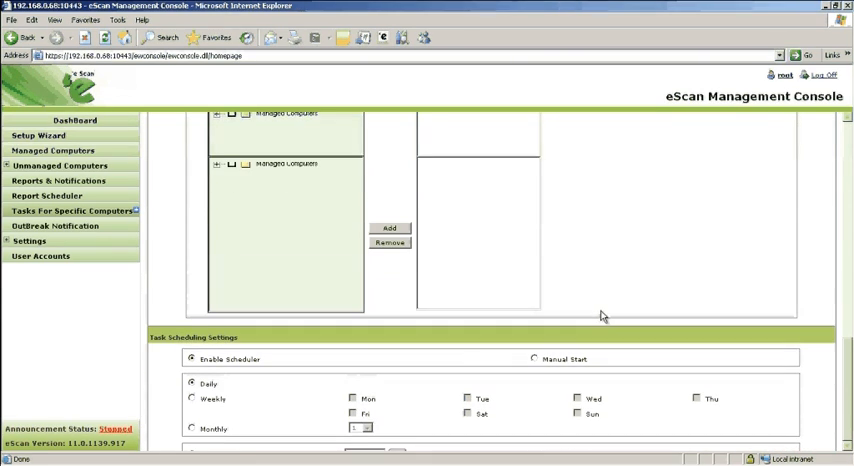
Assign the task to COMP105 and QA68 from Managed Computers.
click(216, 164)
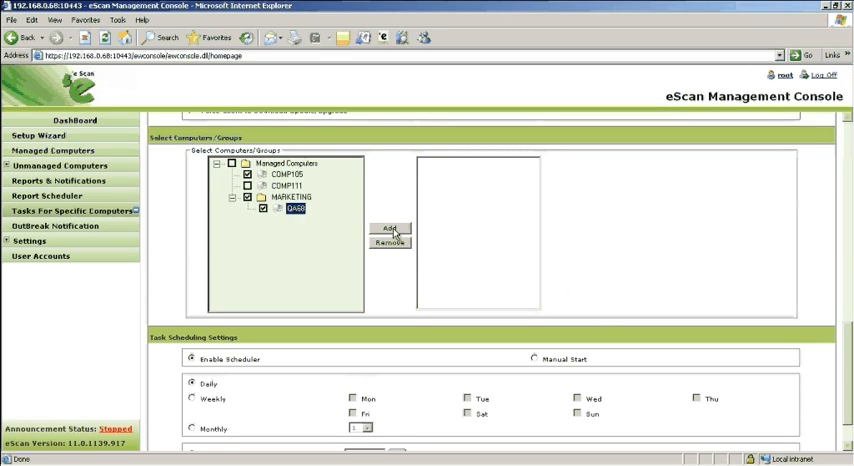
click(388, 228)
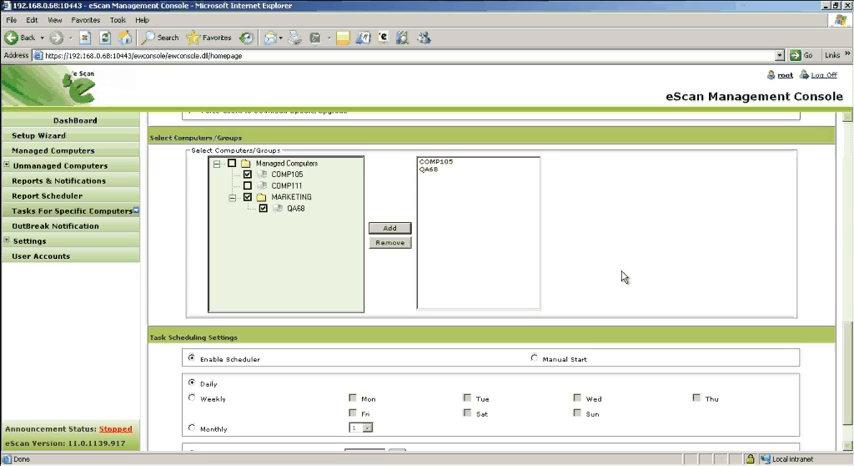
scroll(down, 3)
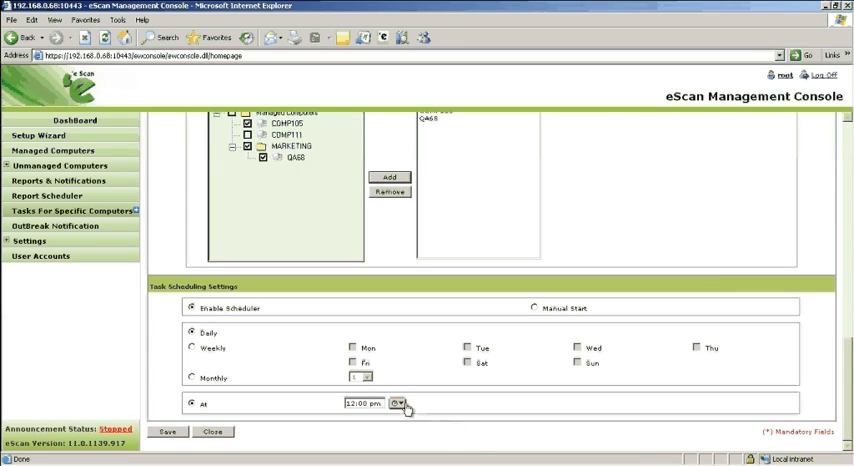
Schedule the task weekly on Tuesday and Sunday and save it as DTW.
click(192, 348)
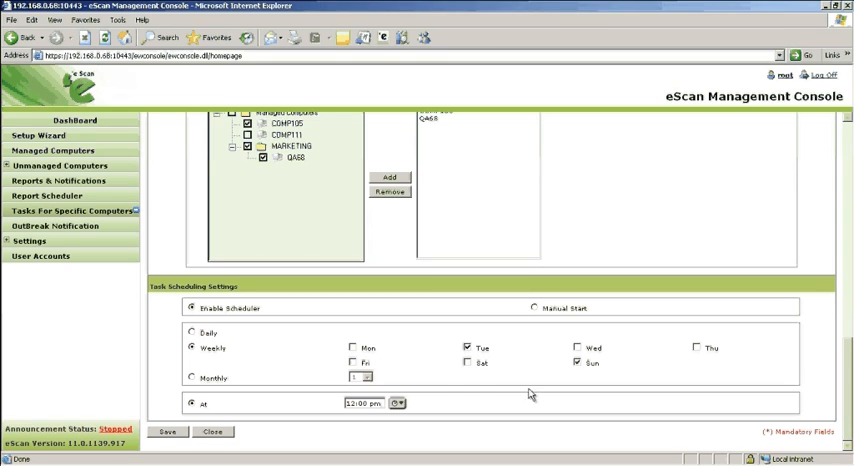
click(398, 404)
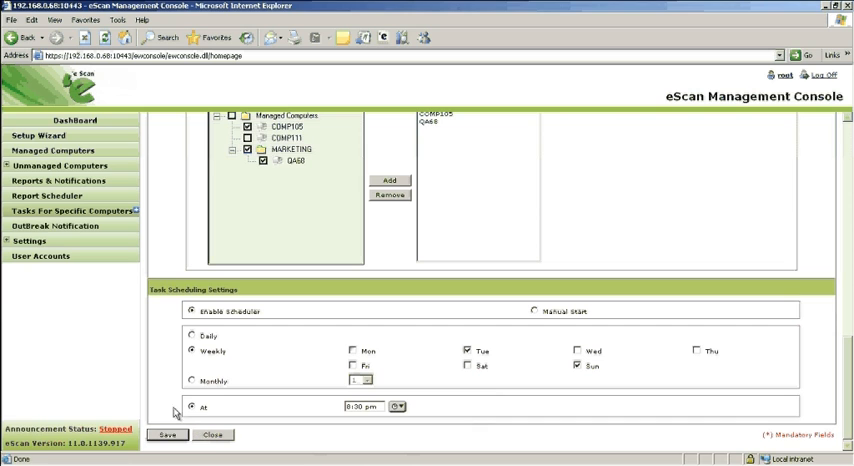
click(168, 436)
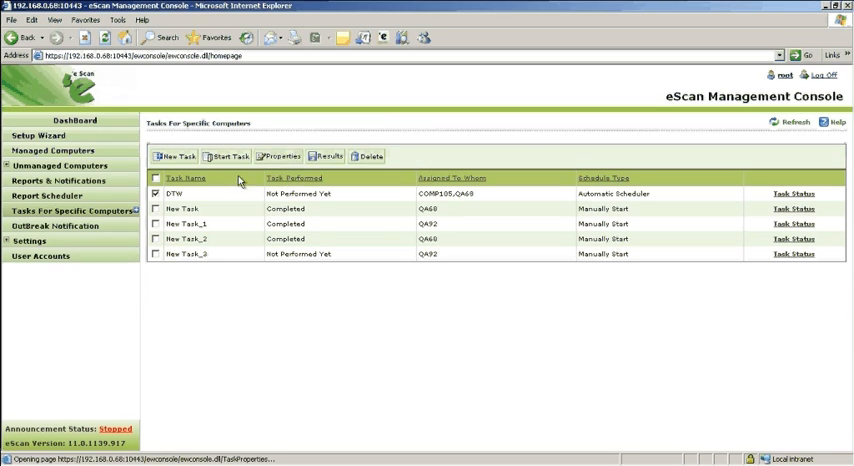
mouse_move(256, 316)
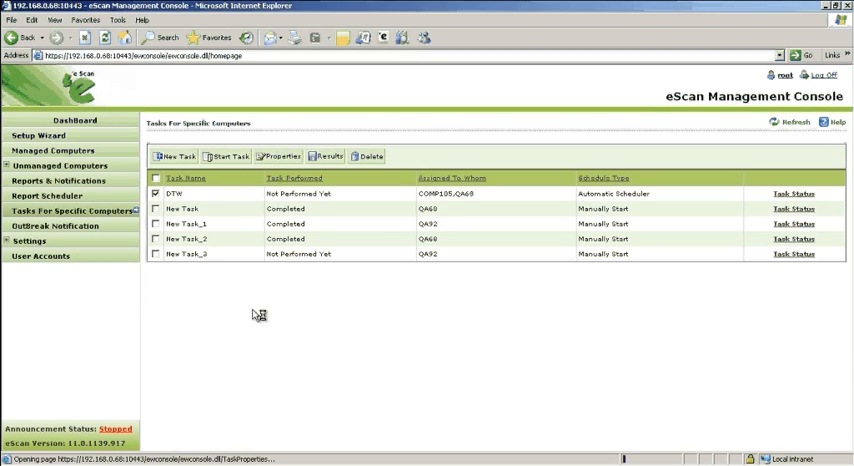
In DTW's properties, switch the schedule to Manual Start and select an assigned computer.
click(278, 156)
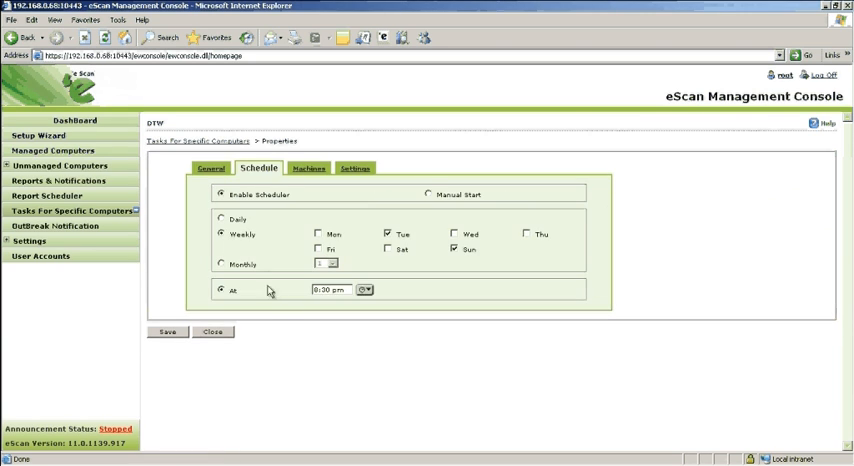
click(428, 194)
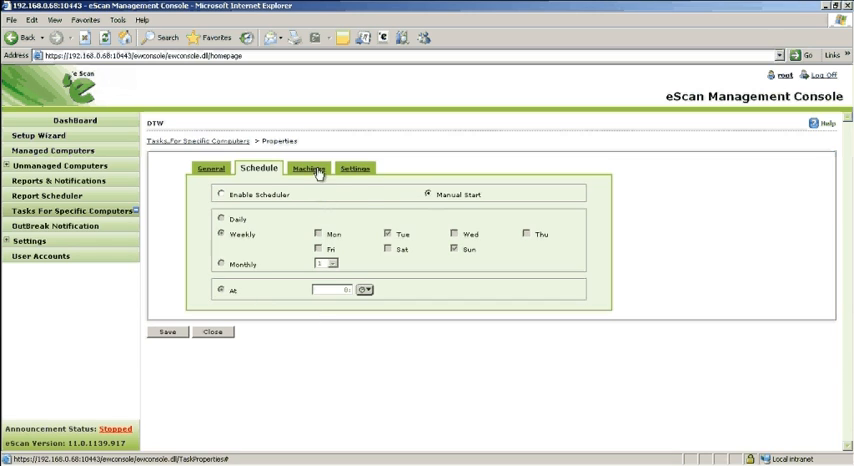
click(304, 168)
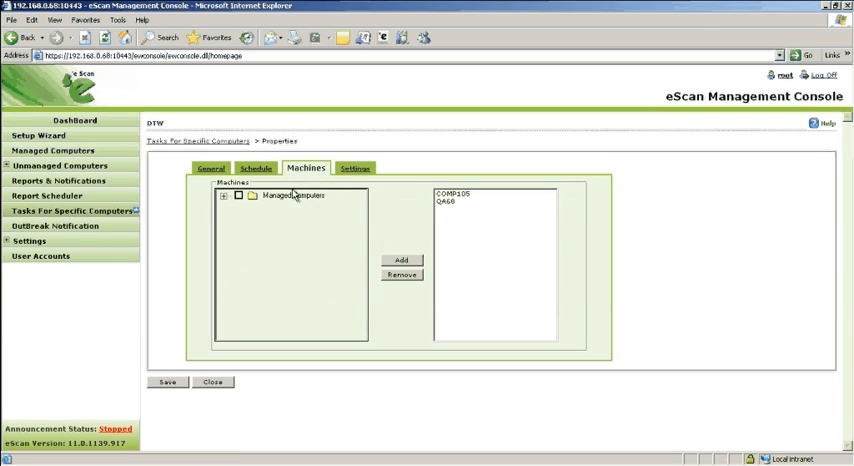
Remove the selected computer and add QA50 from the MARKETING group to the task's machines.
click(456, 196)
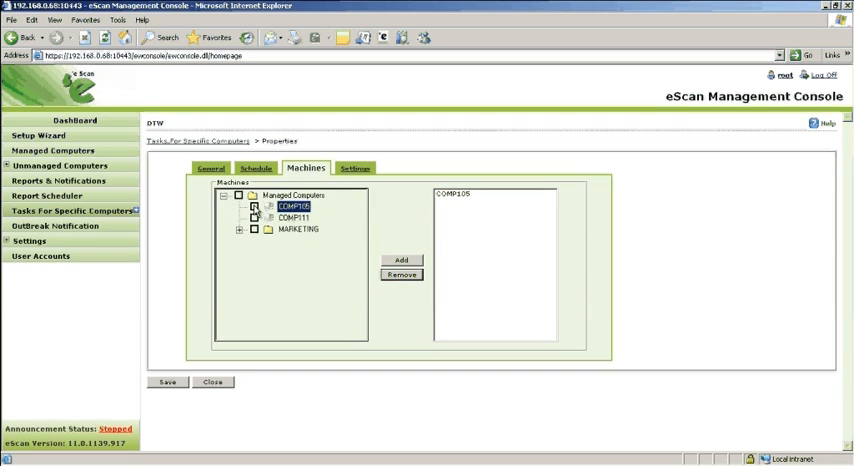
click(254, 206)
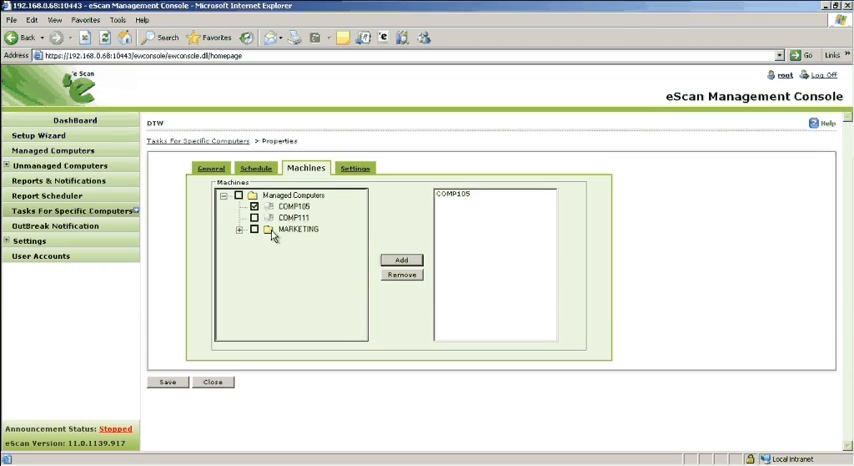
click(240, 228)
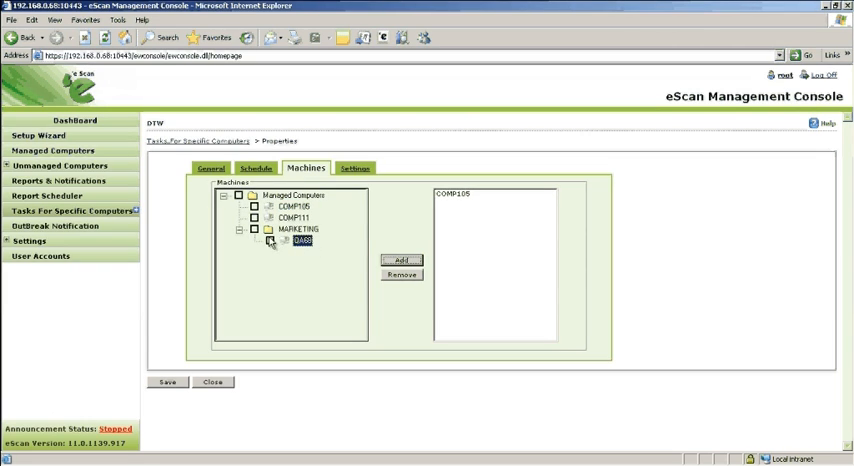
click(400, 260)
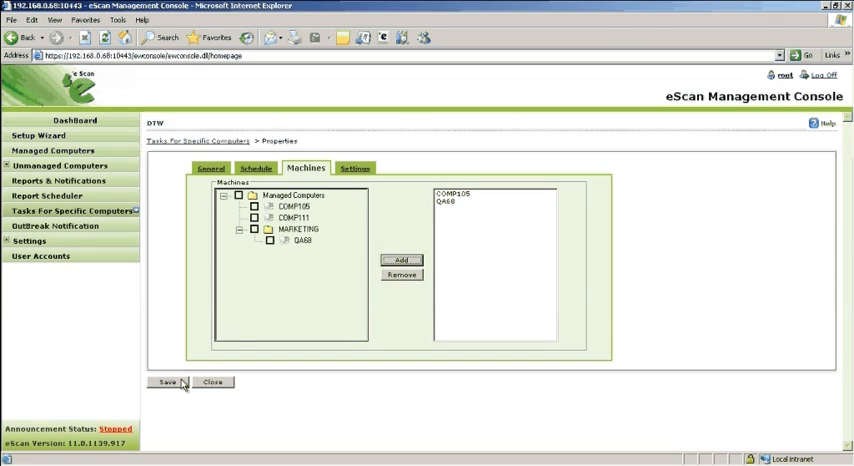
Review the Settings options and save DTW's edited properties.
click(352, 168)
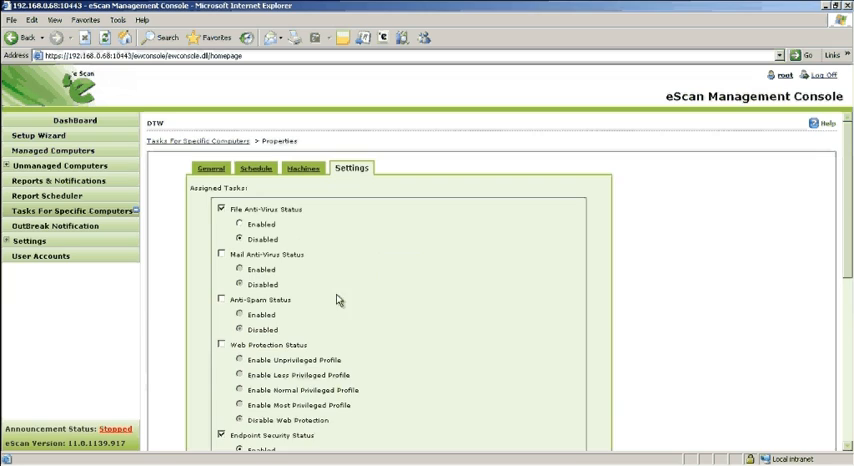
scroll(down, 3)
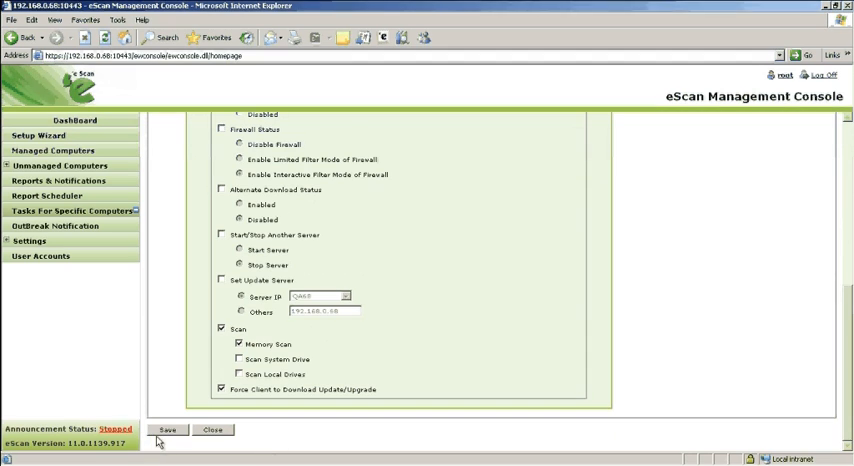
click(168, 428)
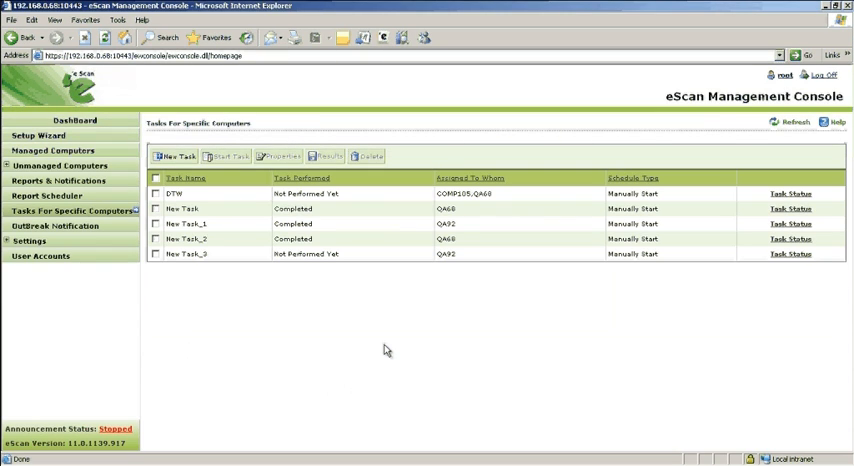
Run the DTW task now, let its log finish, and close the Start Task window.
click(156, 192)
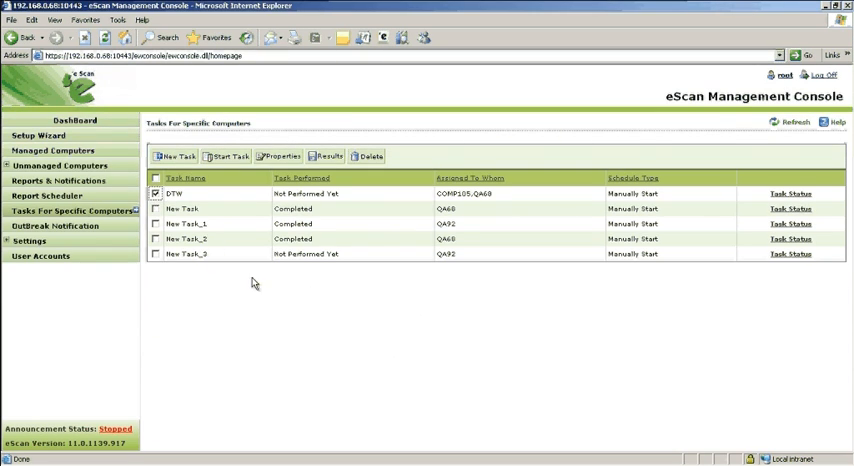
click(230, 156)
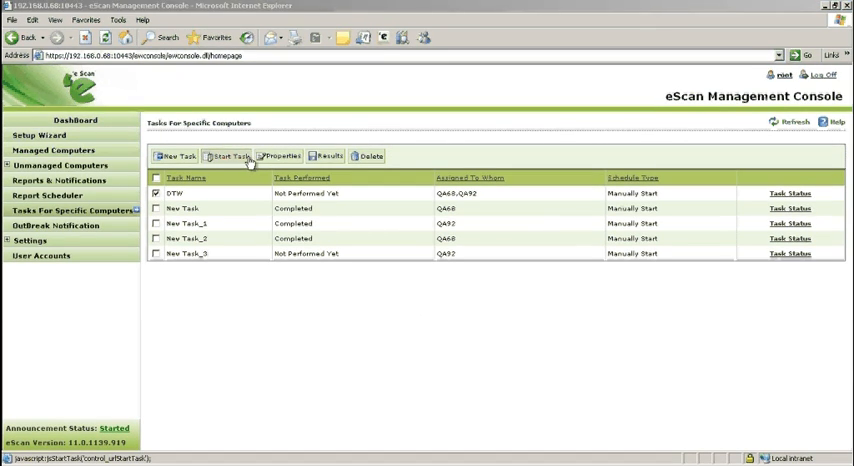
click(230, 156)
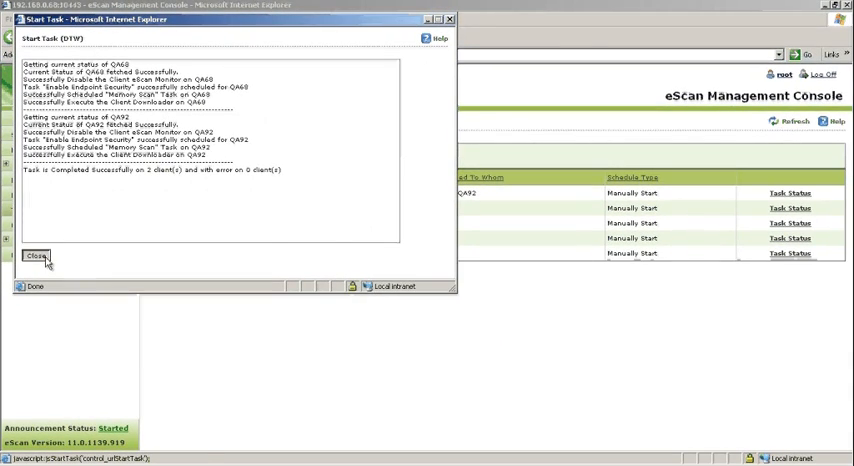
click(36, 254)
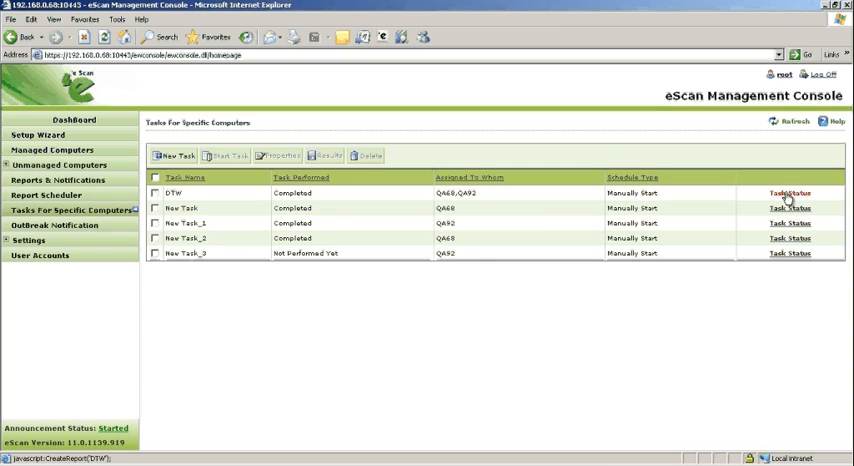
click(788, 192)
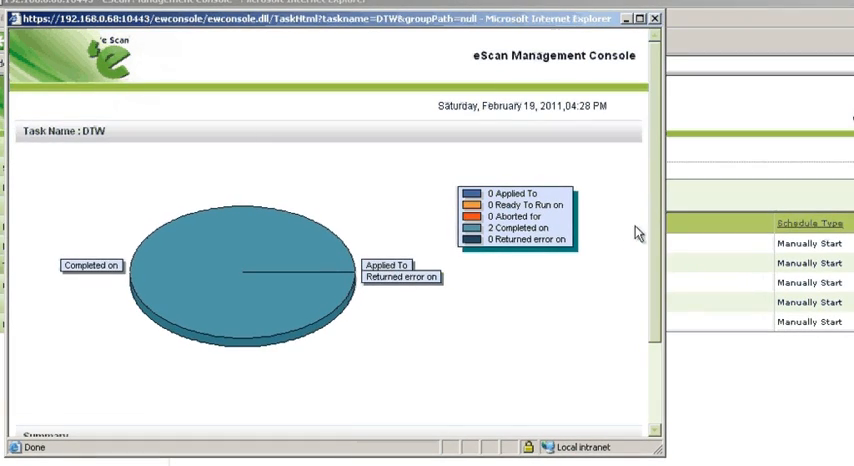
scroll(down, 3)
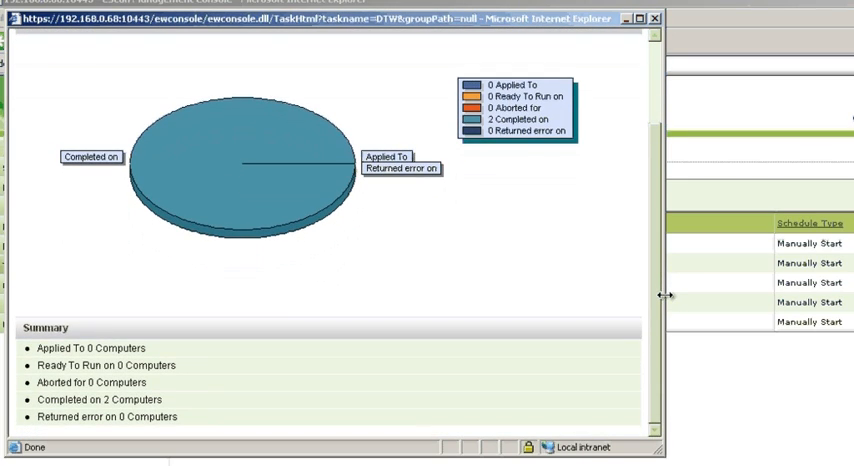
mouse_move(656, 302)
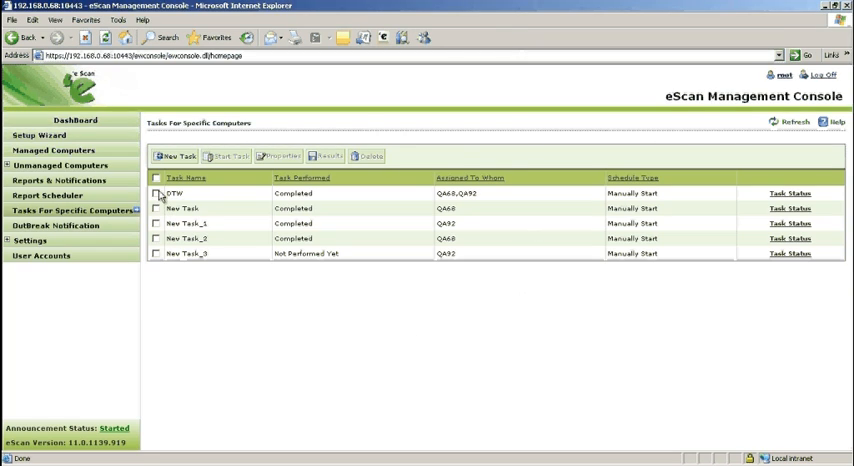
click(156, 192)
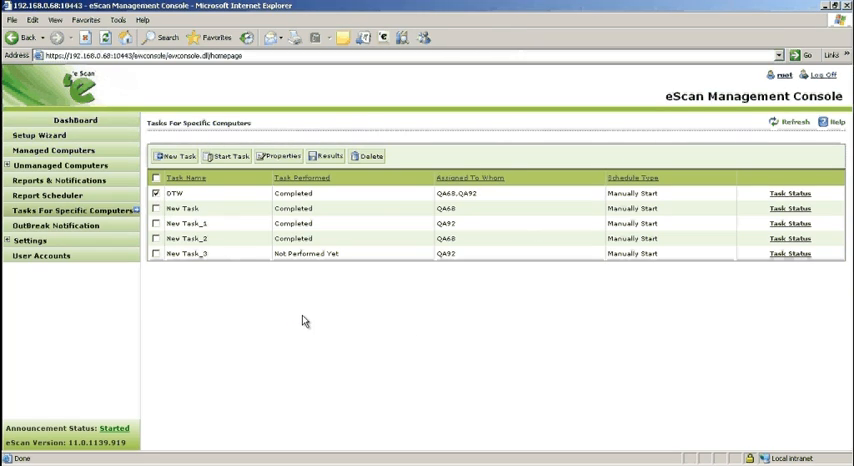